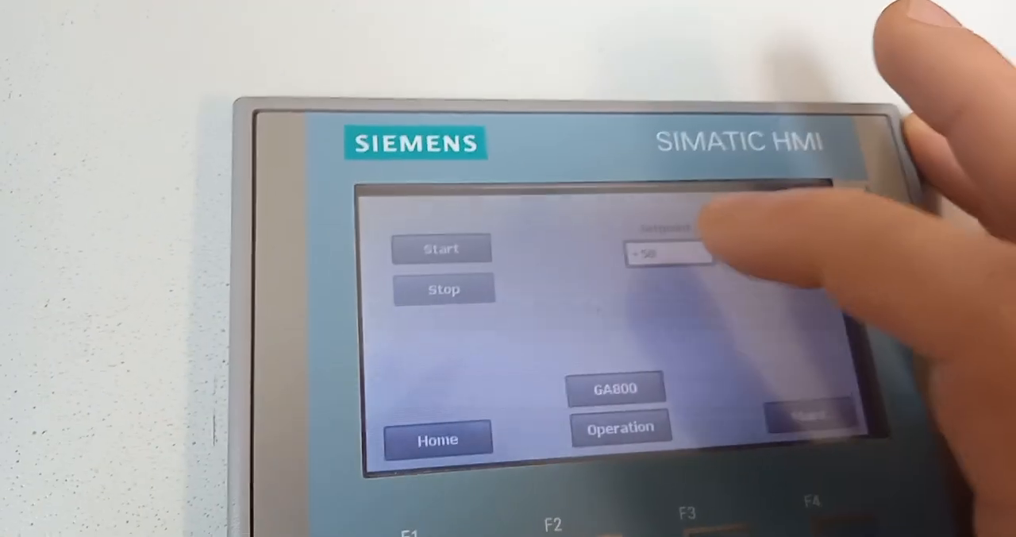
- Bring up the numeric keypad for the Setpoint field (currently +50) to enter 0
left_click(667, 253)
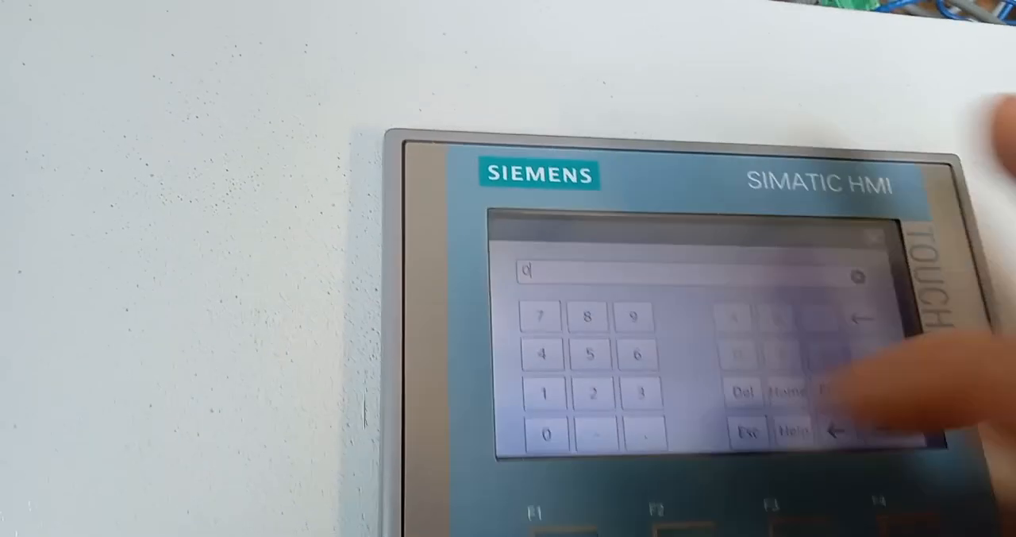